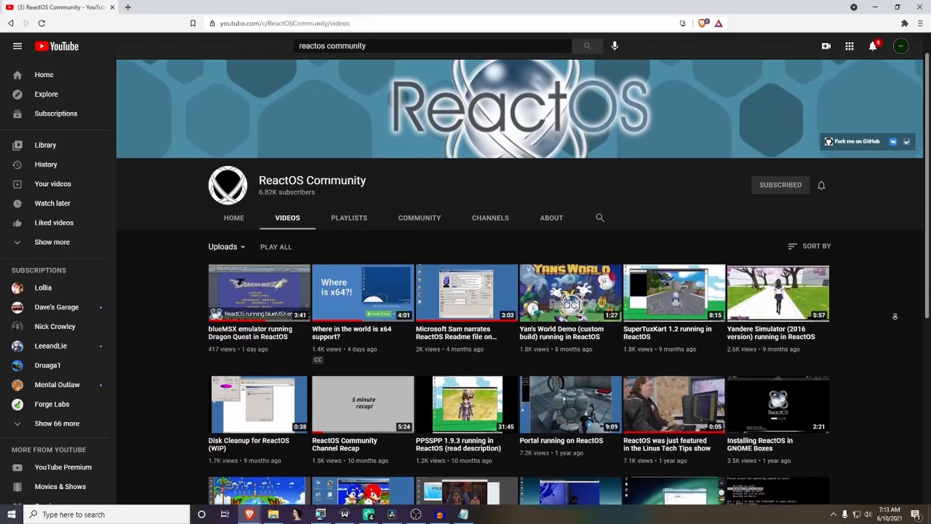
Scroll through ReactOS Community's YouTube uploads, then go to blender.org's Blender 2.93 LTS page
scroll(down, 3)
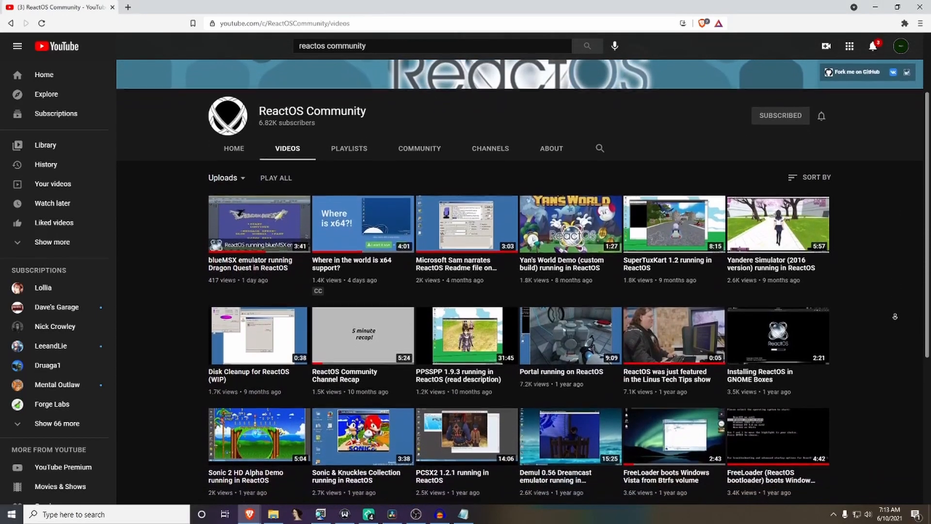
scroll(down, 3)
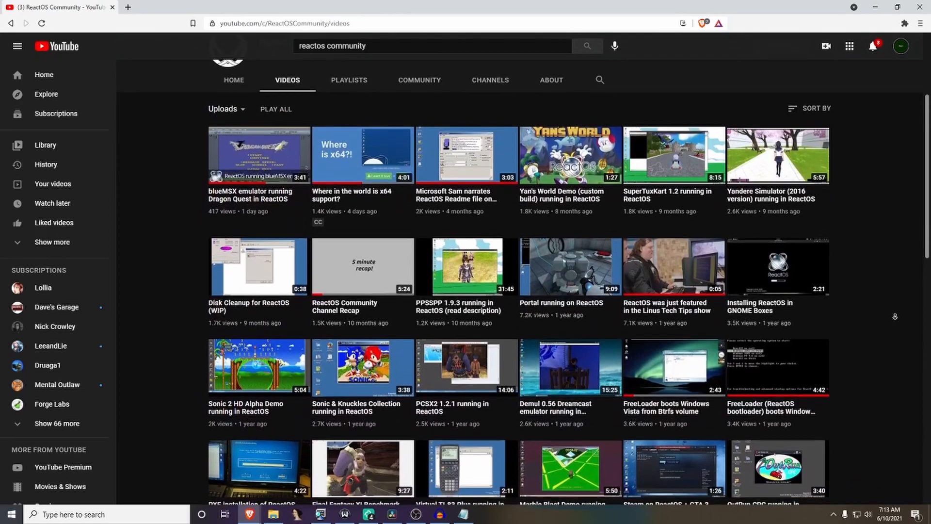
scroll(down, 3)
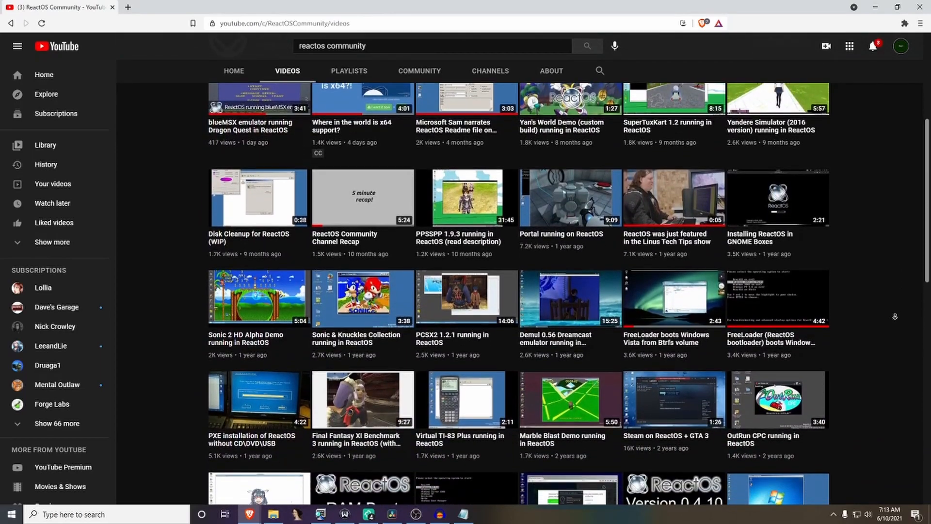
scroll(down, 3)
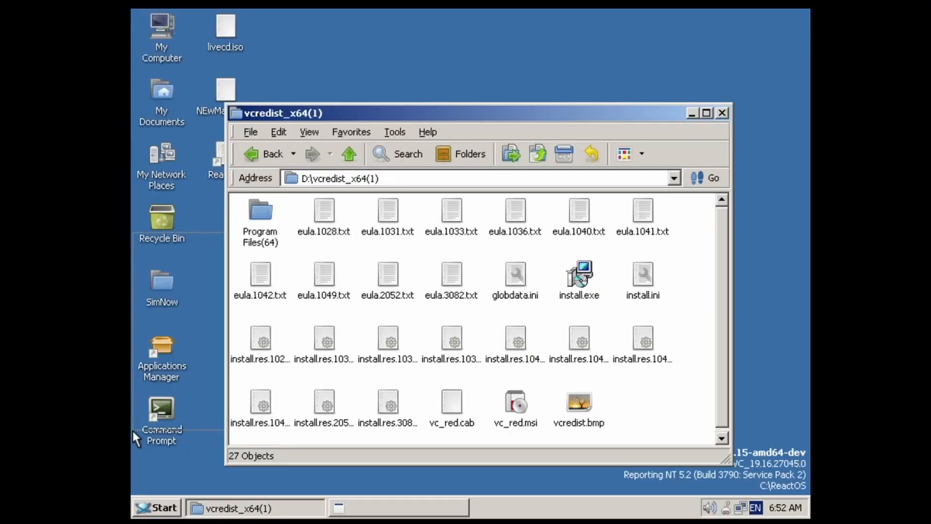
double_click(579, 270)
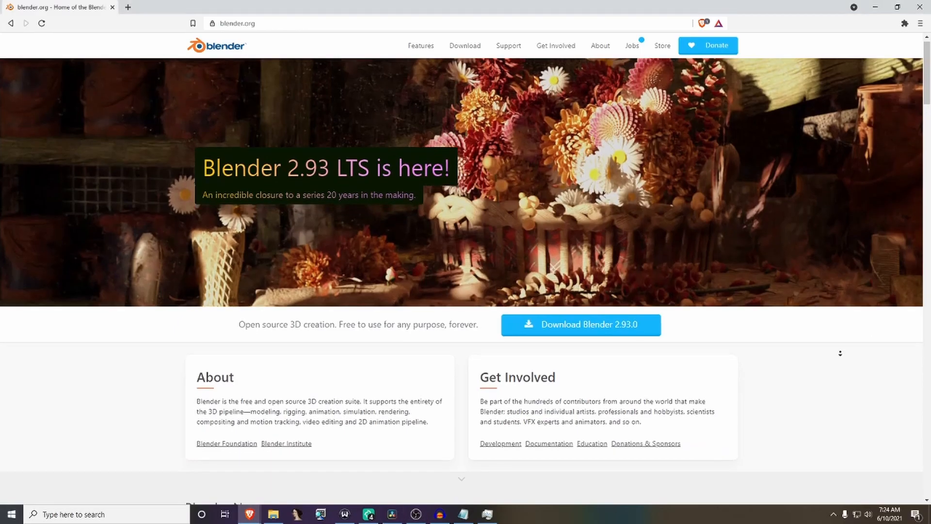
scroll(down, 3)
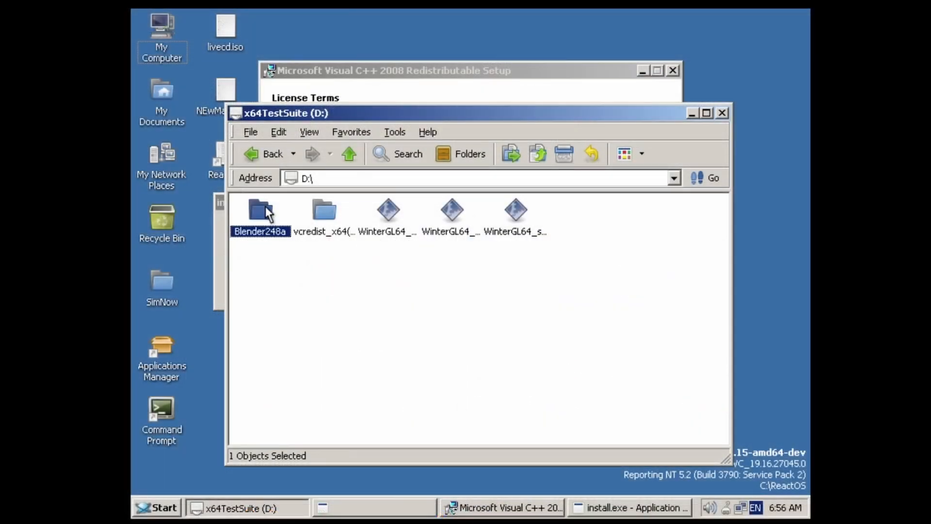
double_click(260, 211)
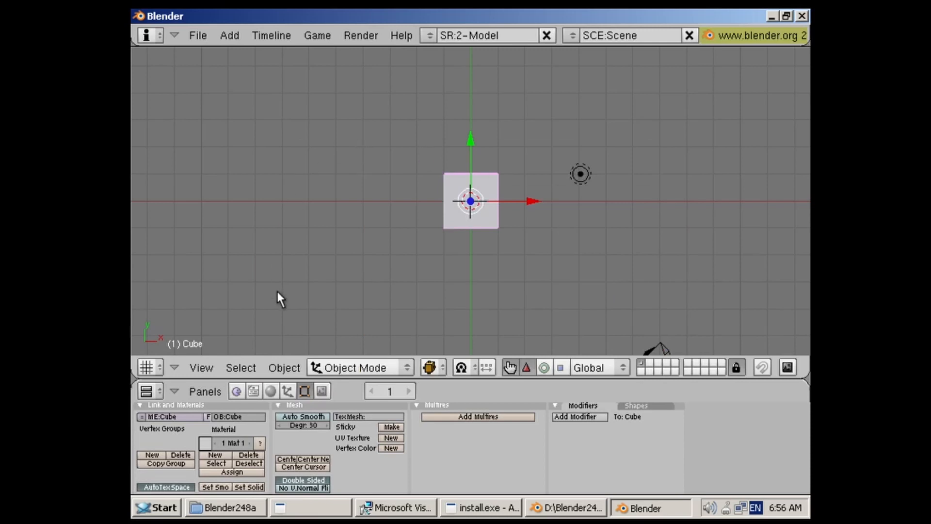
drag(534, 201, 580, 201)
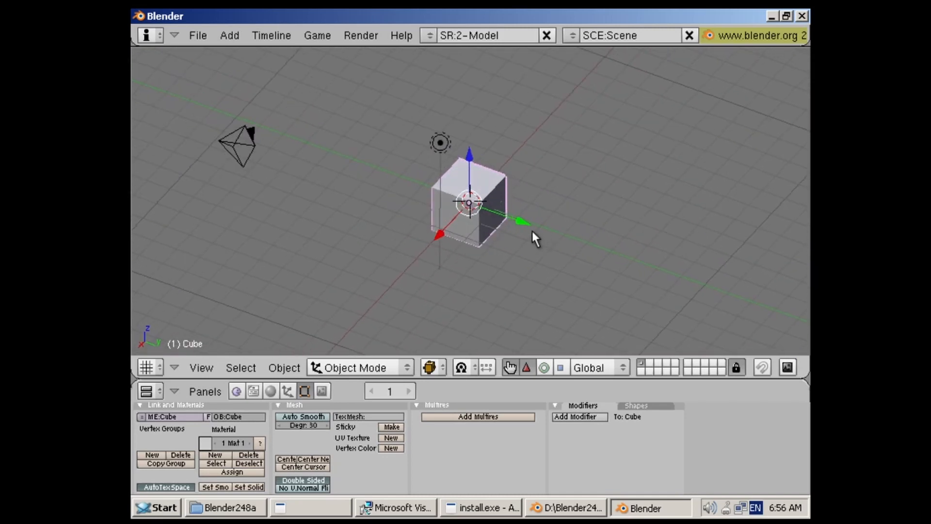
mouse_move(416, 157)
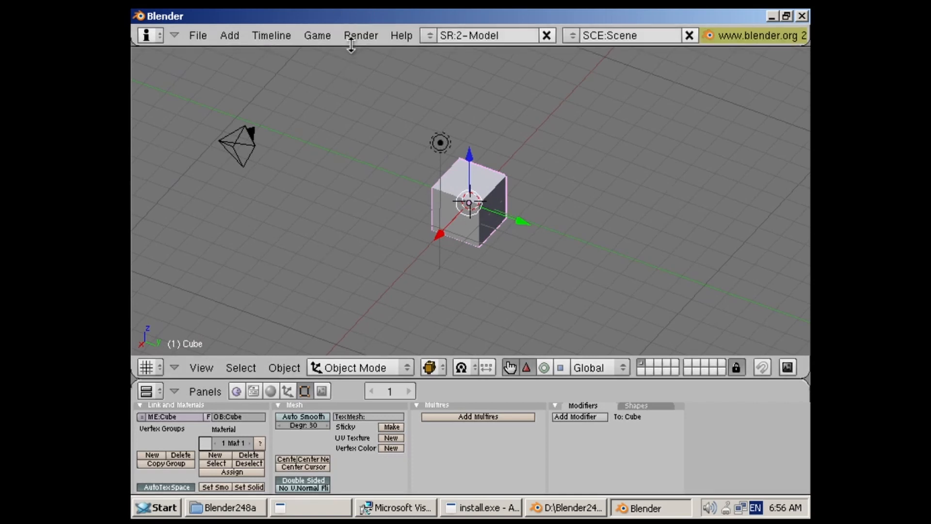
click(317, 36)
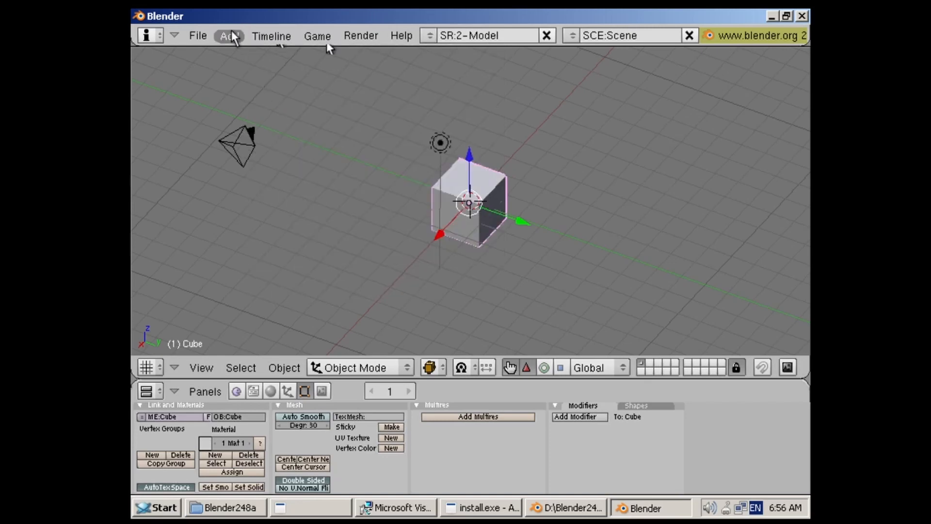
click(229, 35)
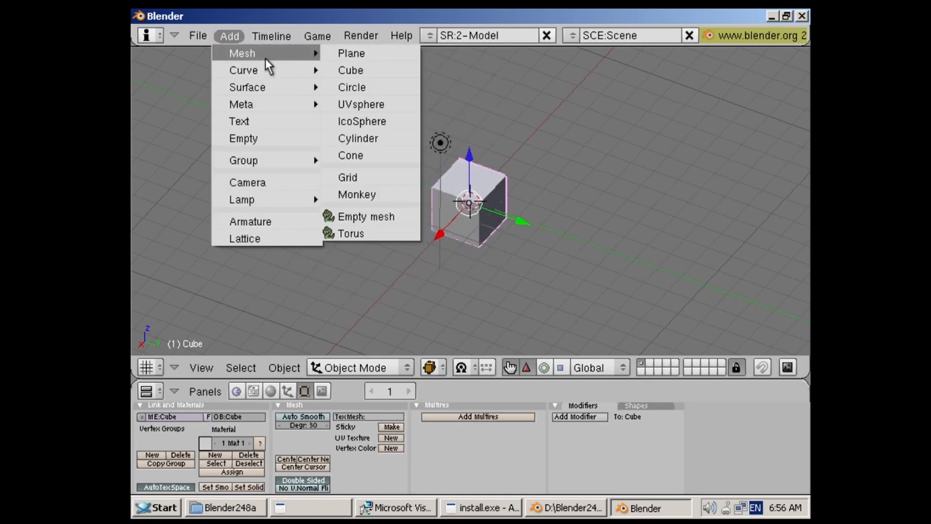
click(238, 121)
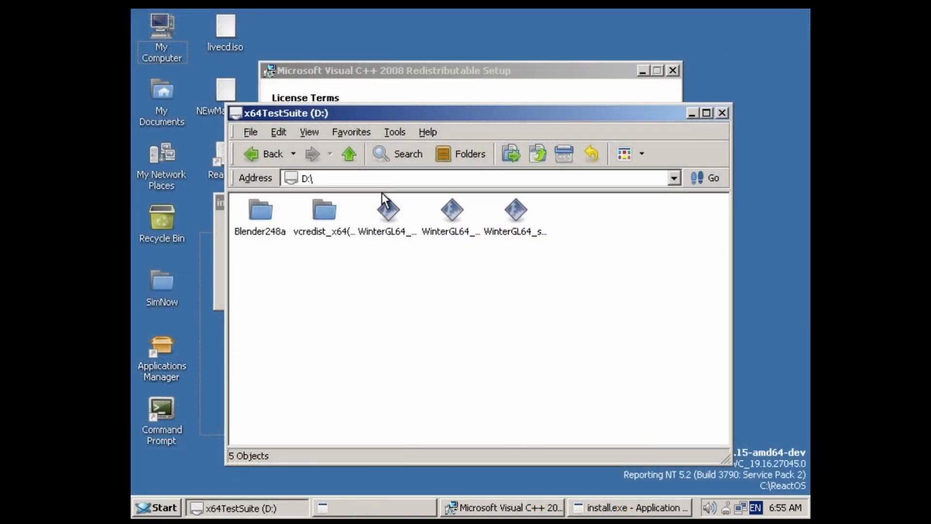
Launch a WinterGL64 executable from D:\ to render the grey OpenGL triangle at ~650 FPS
double_click(388, 211)
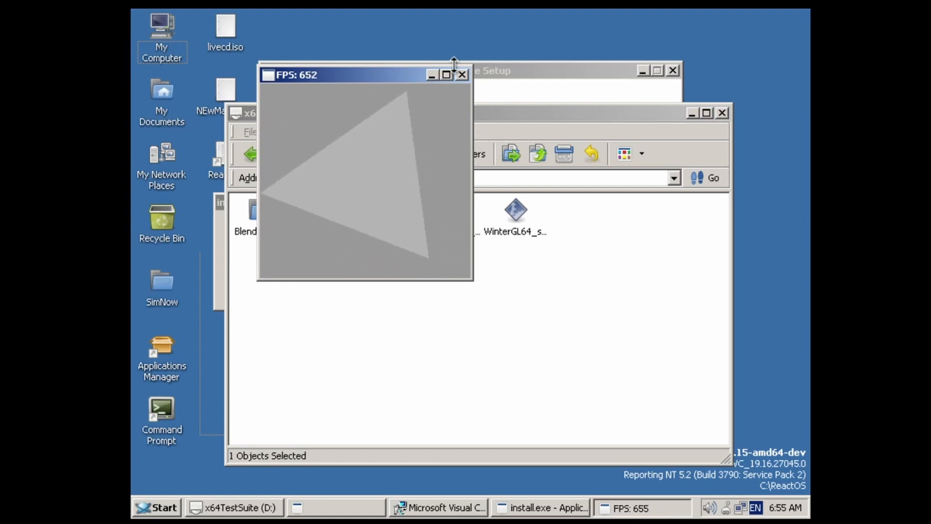
click(446, 75)
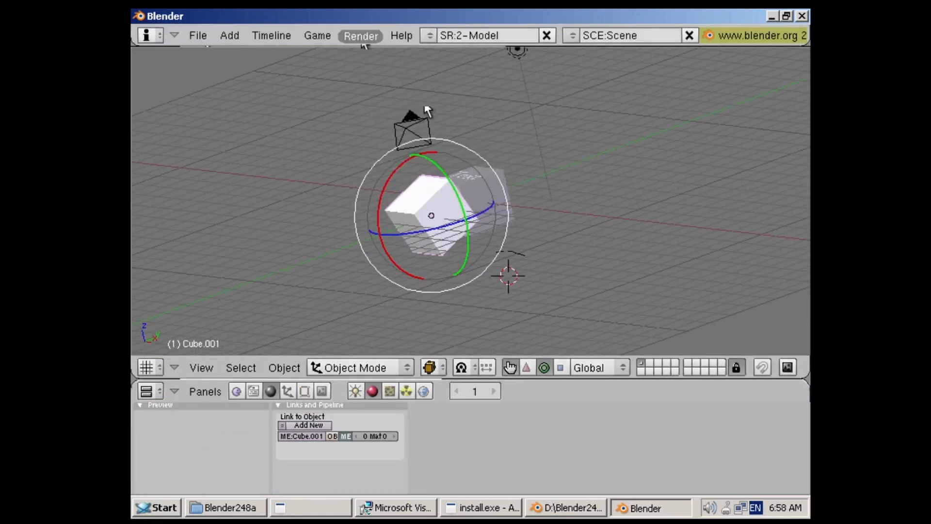
Rotate Cube.001 in Blender's 3D viewport
key(f12)
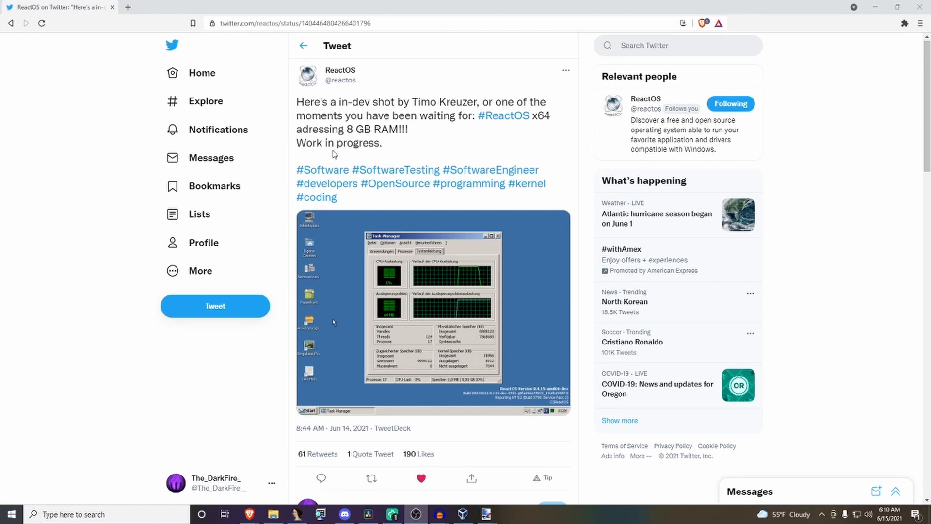
mouse_move(355, 209)
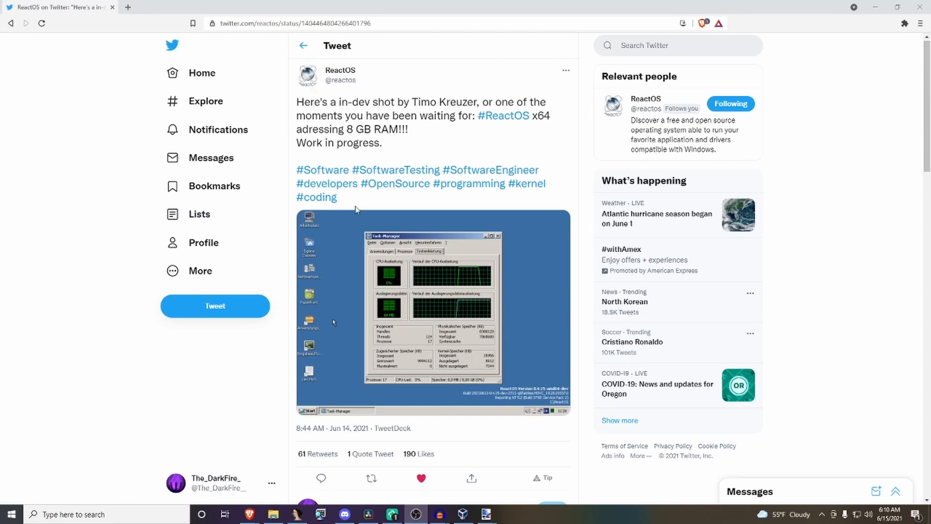
Open the ReactOS Twitter profile from its x64 8 GB RAM tweet
click(341, 69)
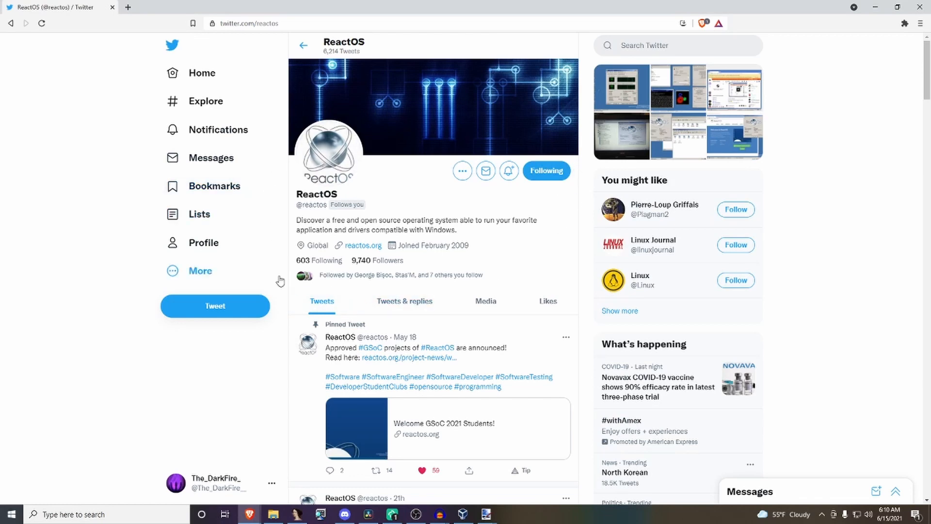
click(344, 514)
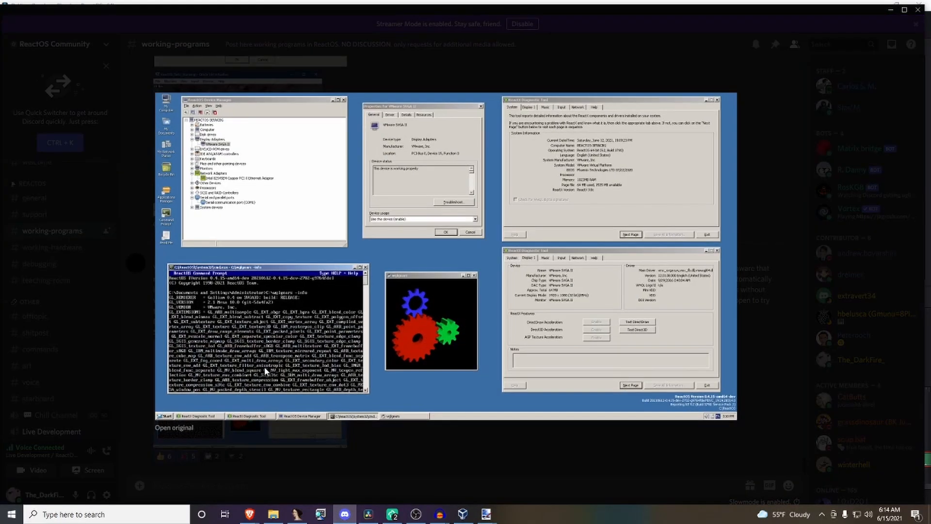
mouse_move(265, 442)
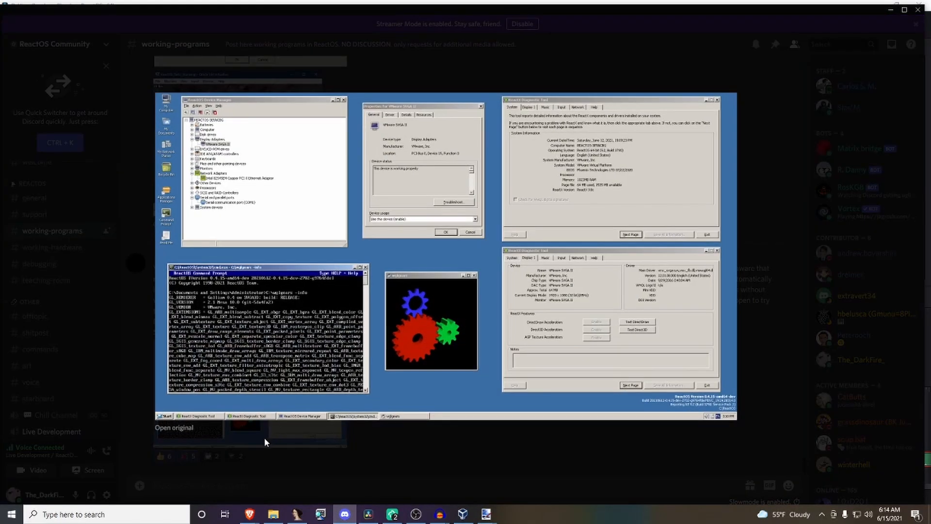
mouse_move(270, 445)
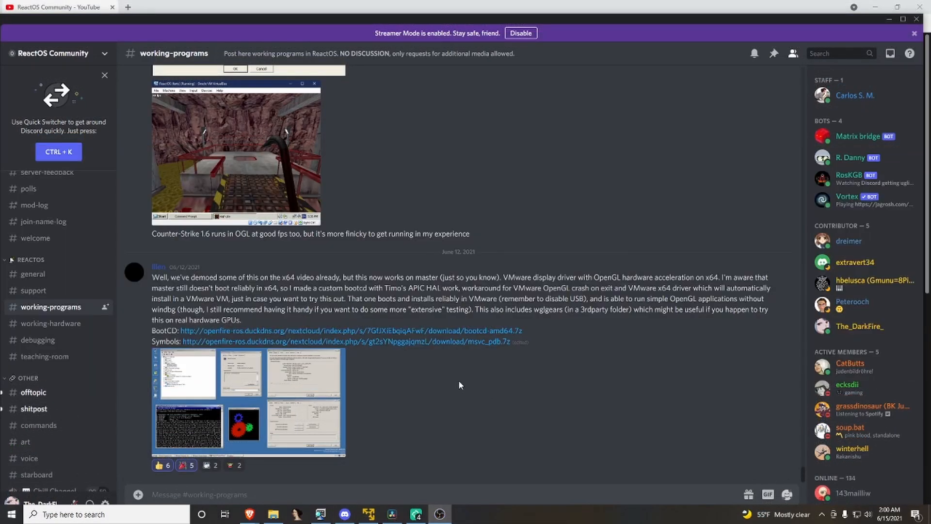
mouse_move(622, 467)
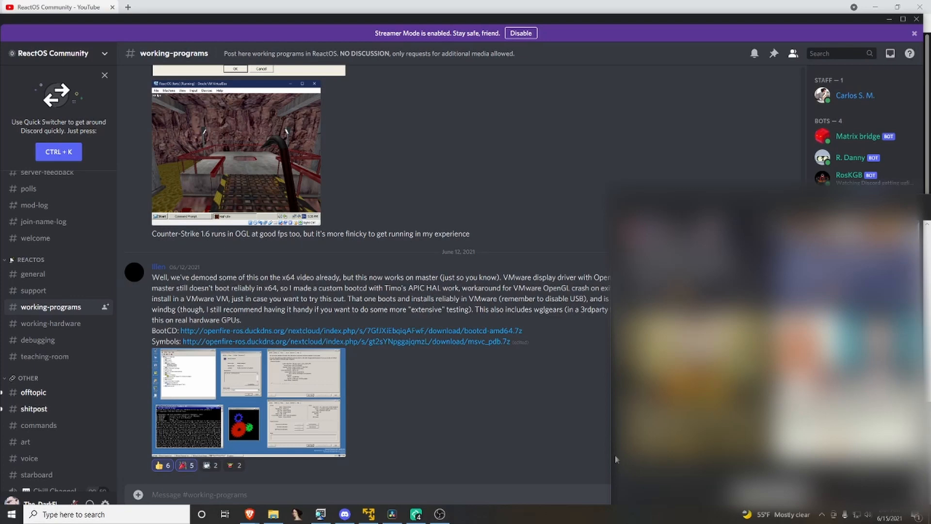
mouse_move(535, 437)
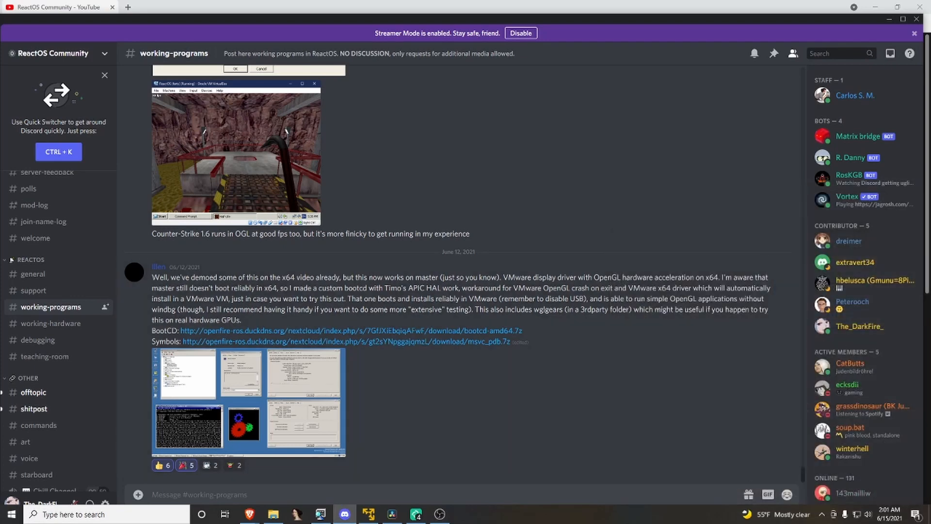
Close the enlarged OpenGL gears screenshot to read the #working-programs x64 acceleration post
click(59, 6)
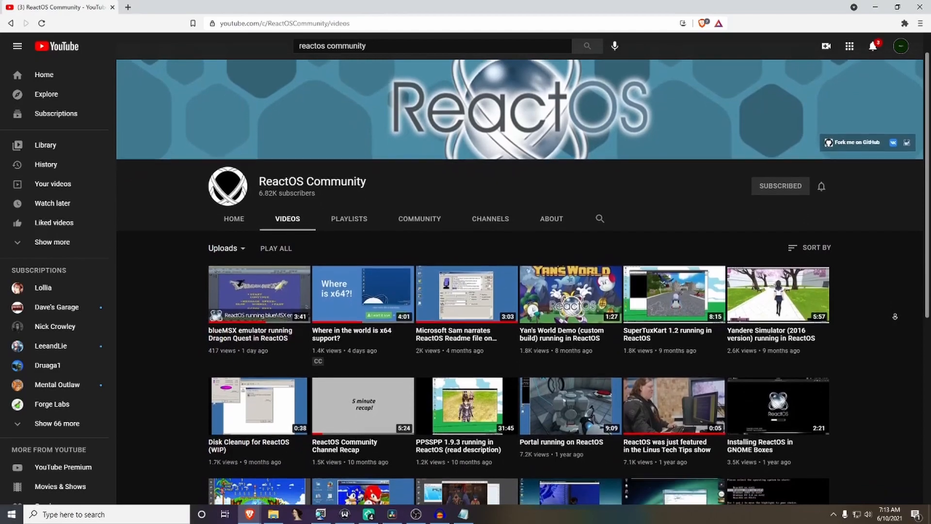
scroll(down, 3)
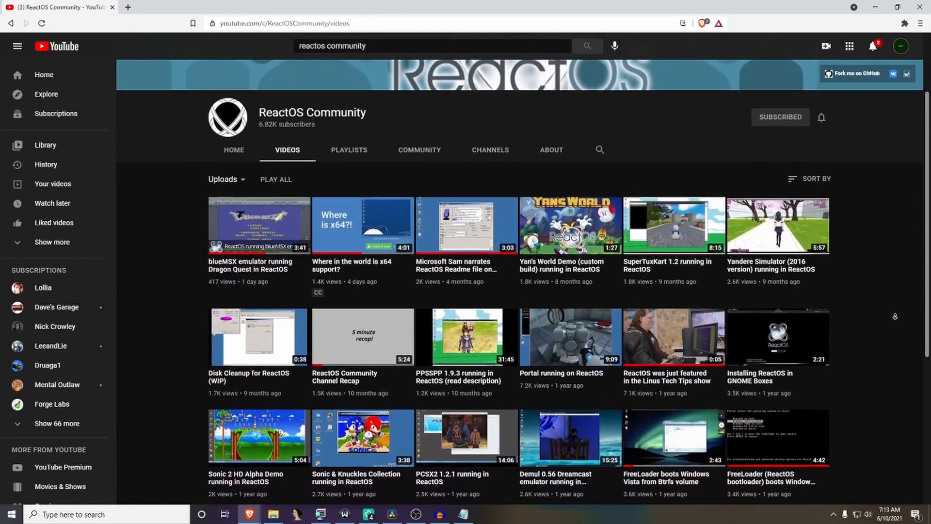
scroll(down, 3)
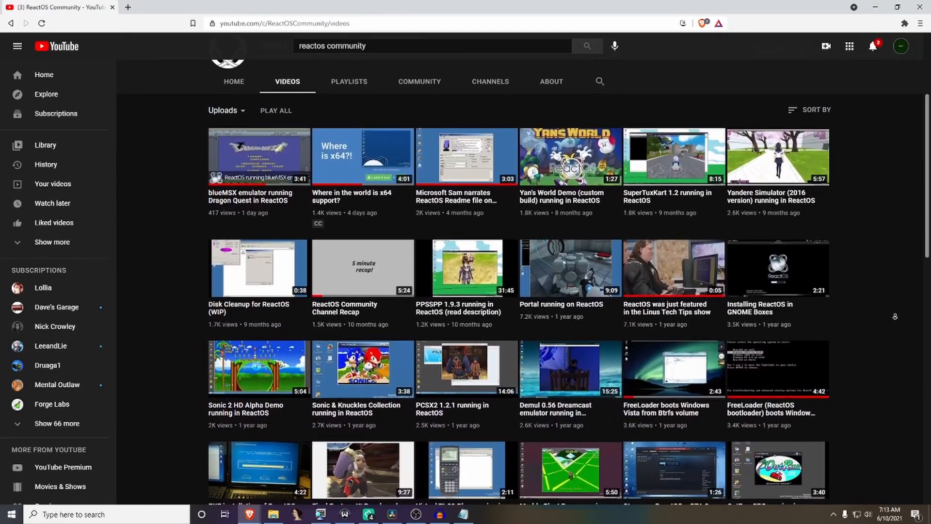
scroll(down, 3)
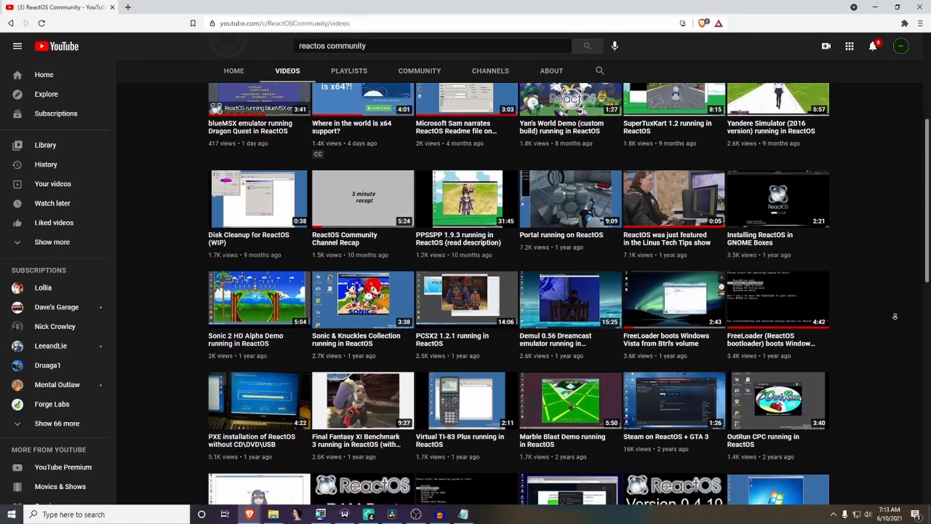
scroll(down, 3)
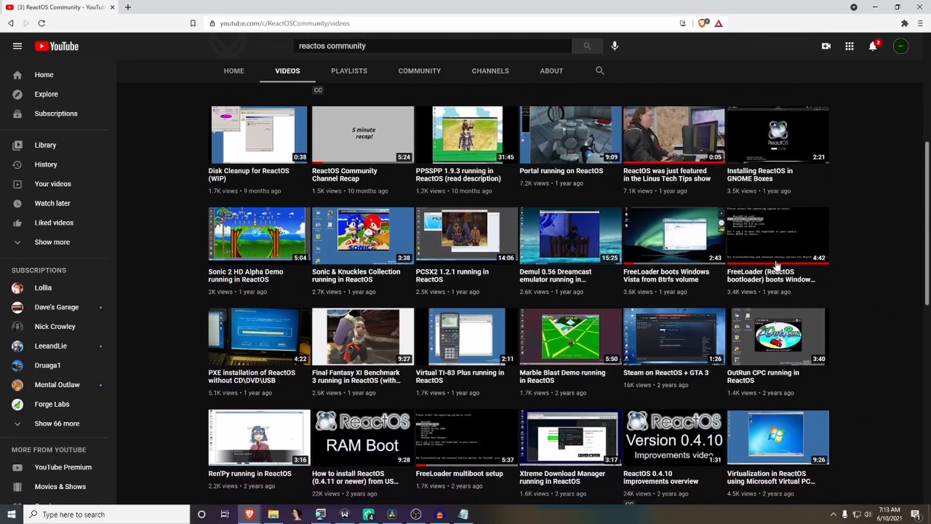